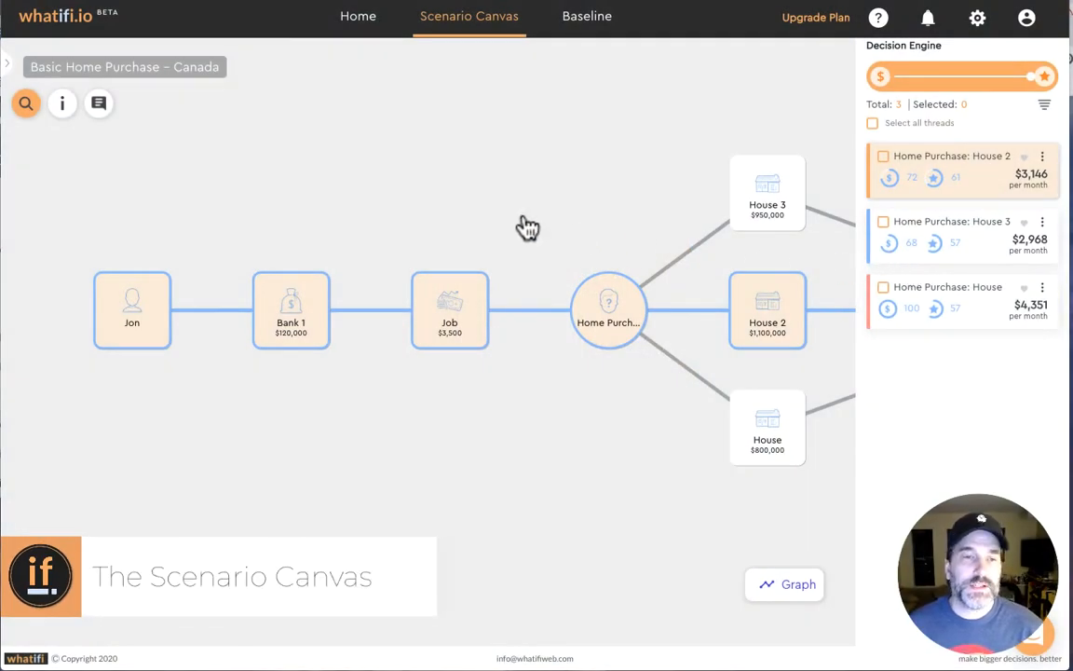
mouse_move(469, 203)
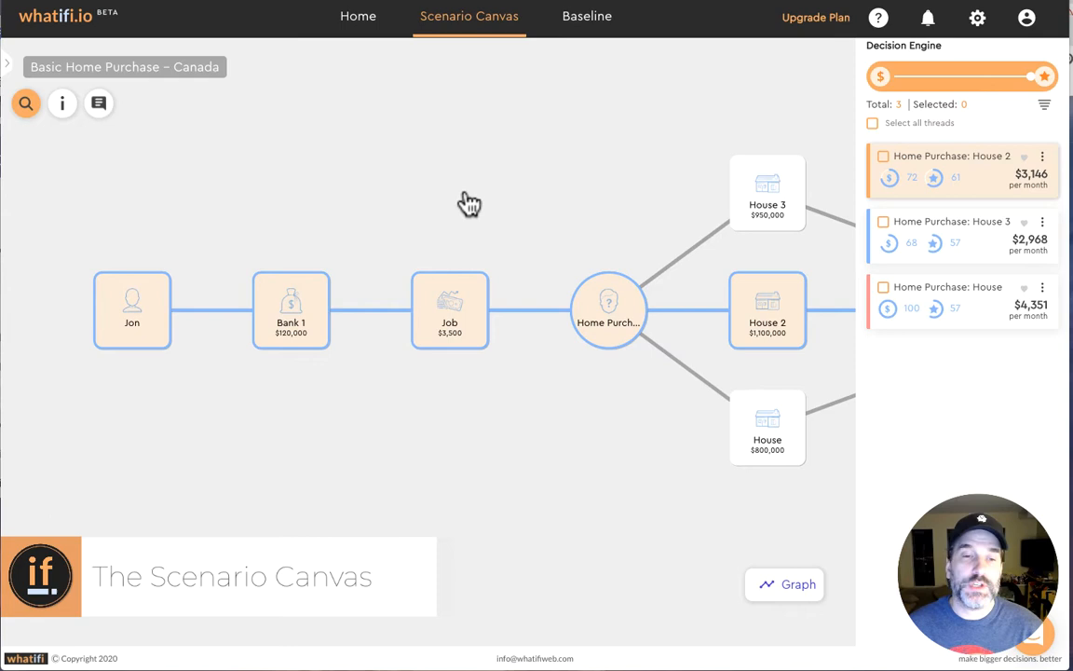
mouse_move(540, 242)
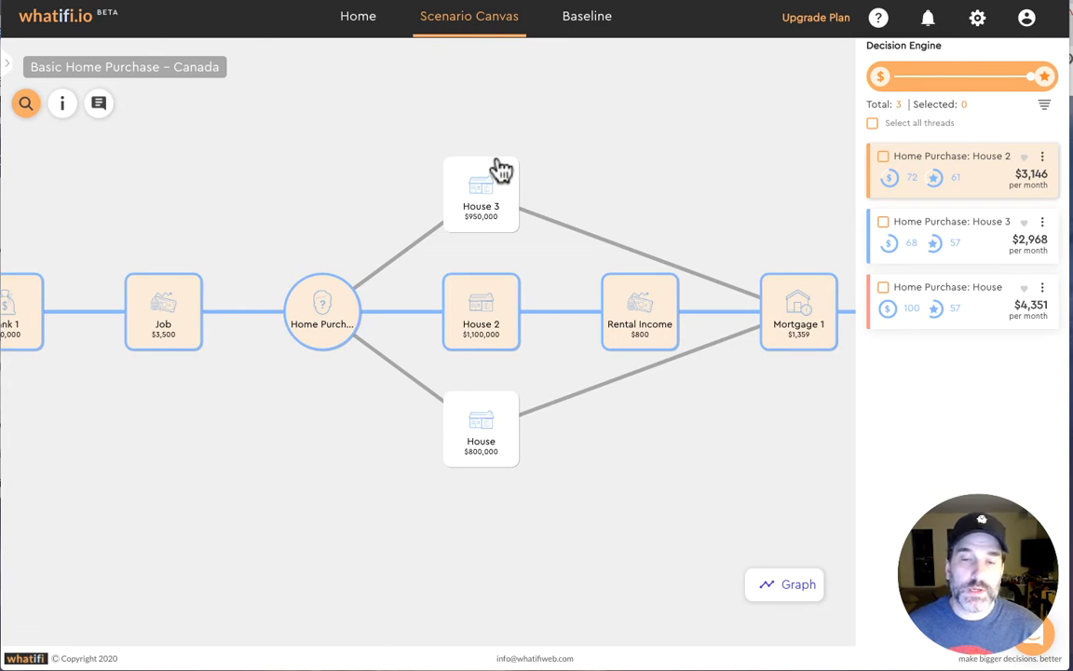
mouse_move(653, 313)
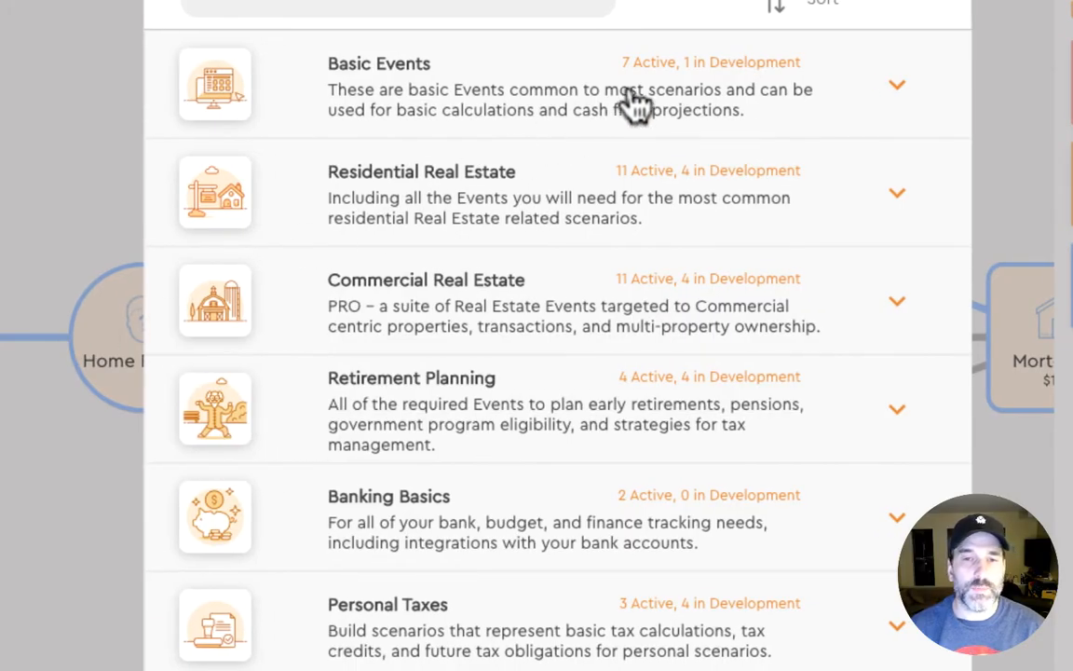
Expand Basic Events, scroll through Residential Real Estate events, collapse them and expand Wealth Management.
click(896, 86)
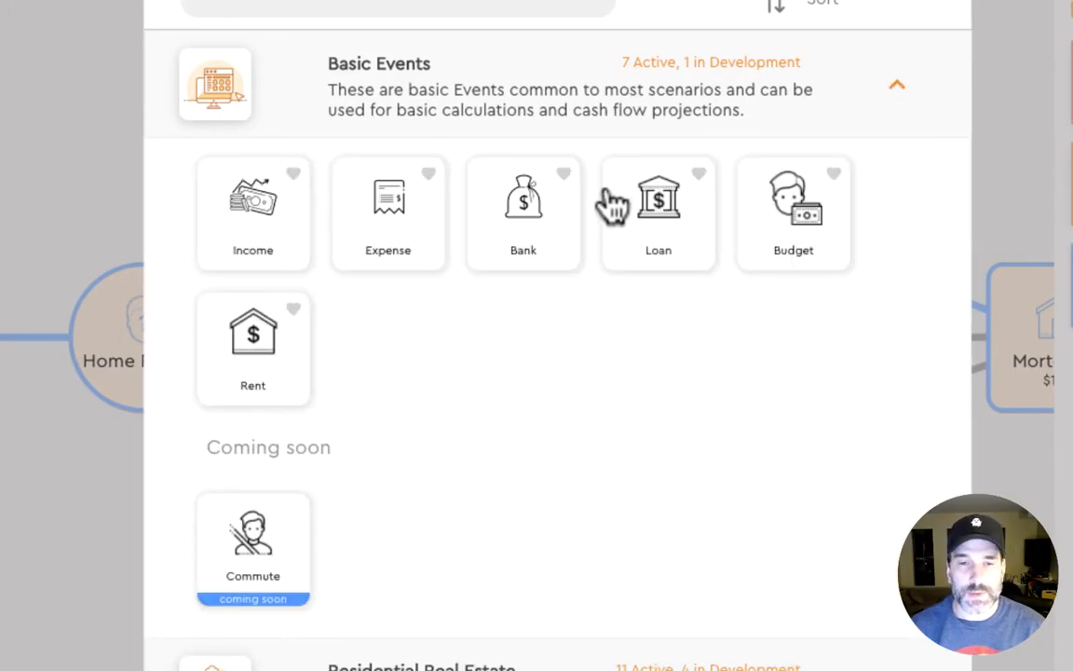
mouse_move(605, 219)
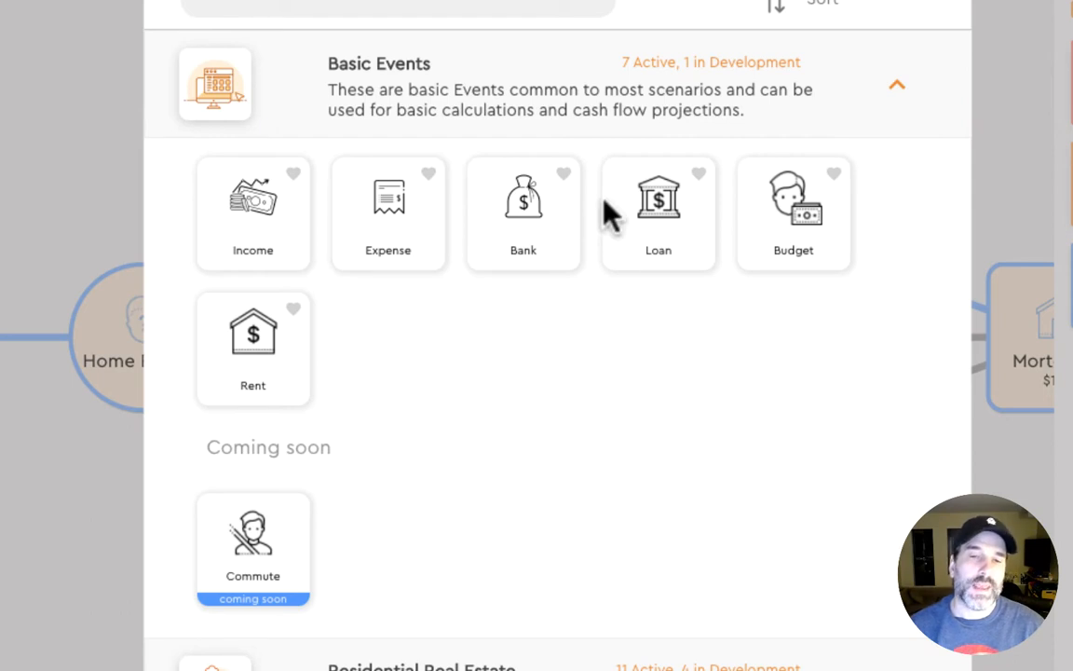
mouse_move(547, 265)
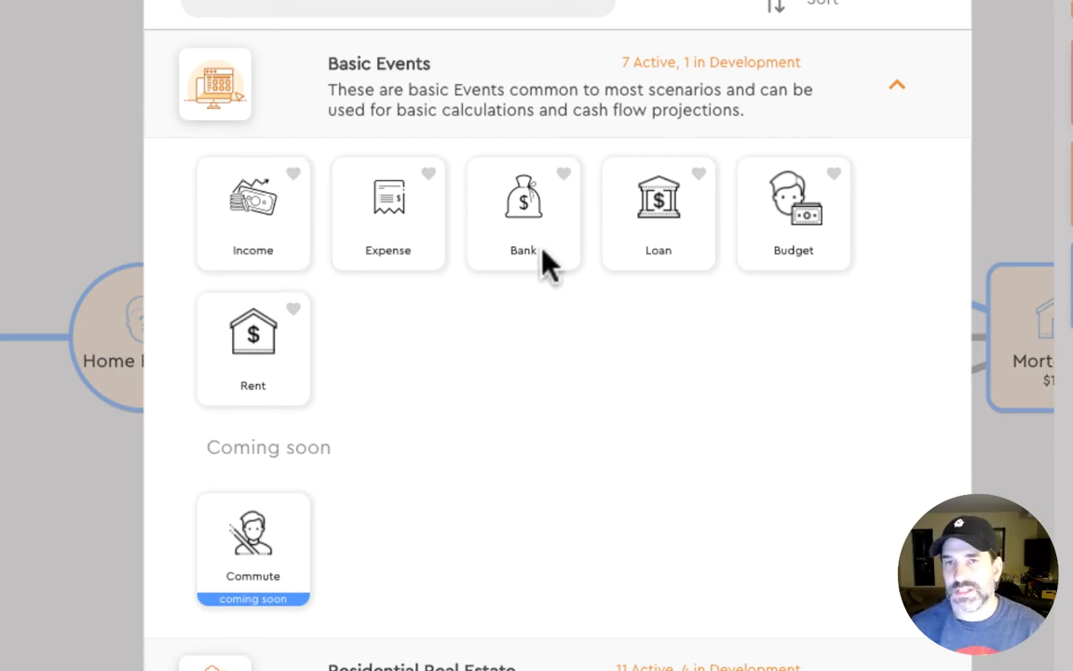
scroll(down, 3)
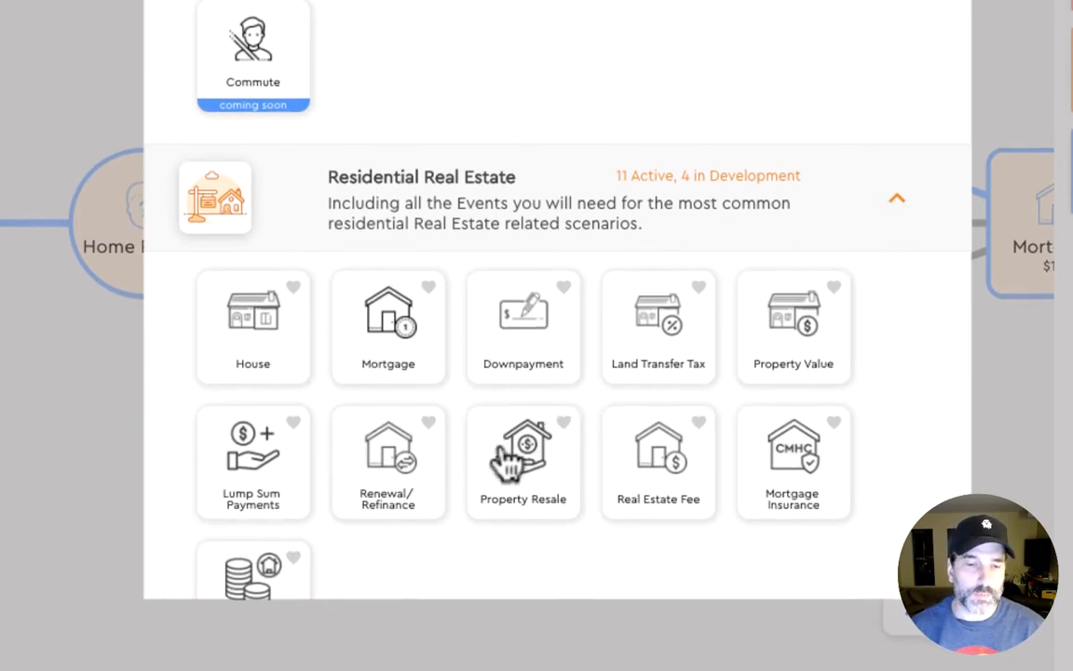
scroll(down, 3)
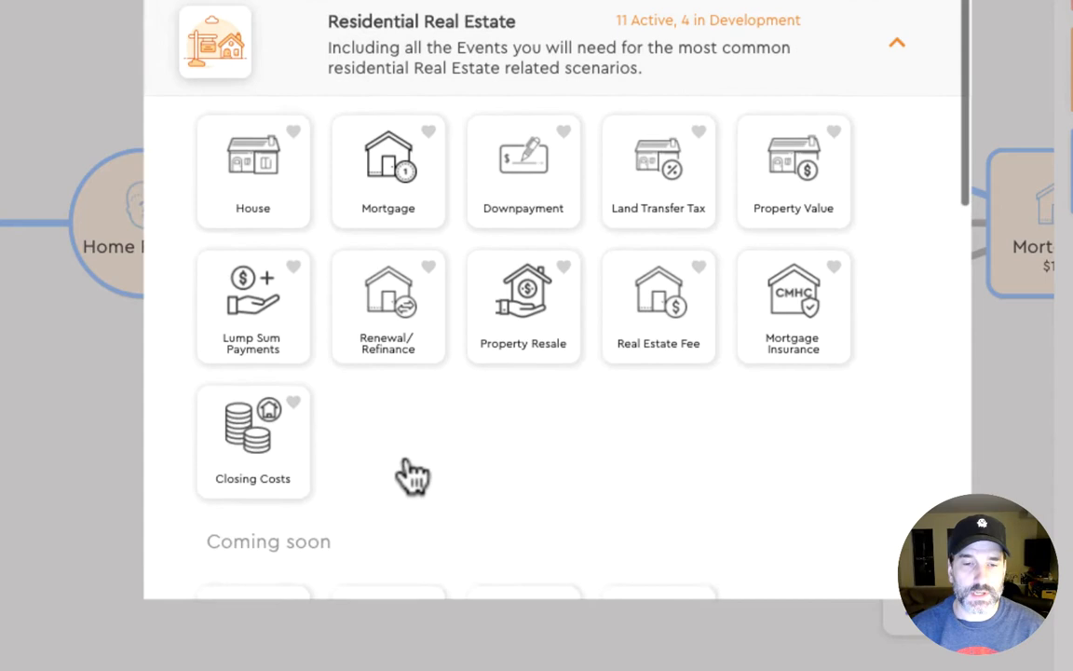
click(896, 43)
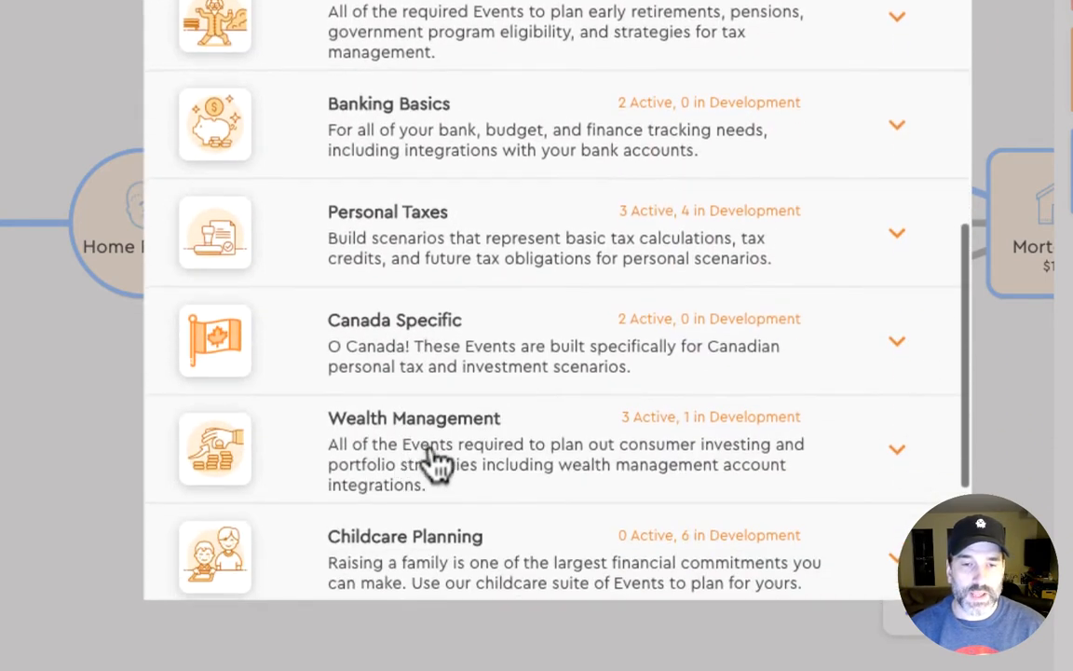
click(894, 232)
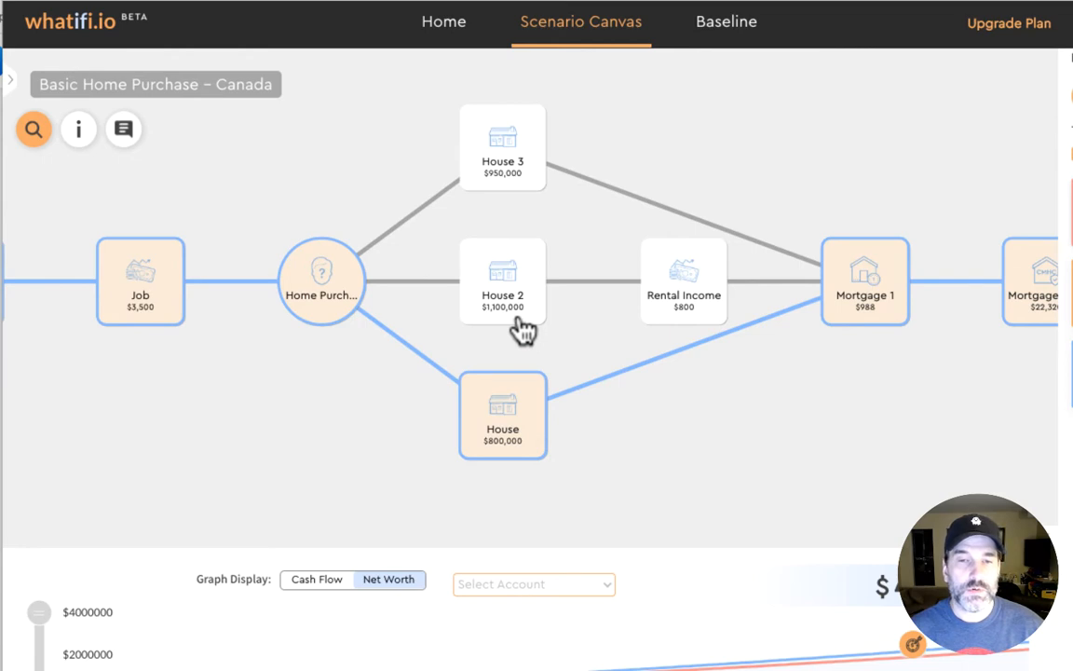
mouse_move(518, 177)
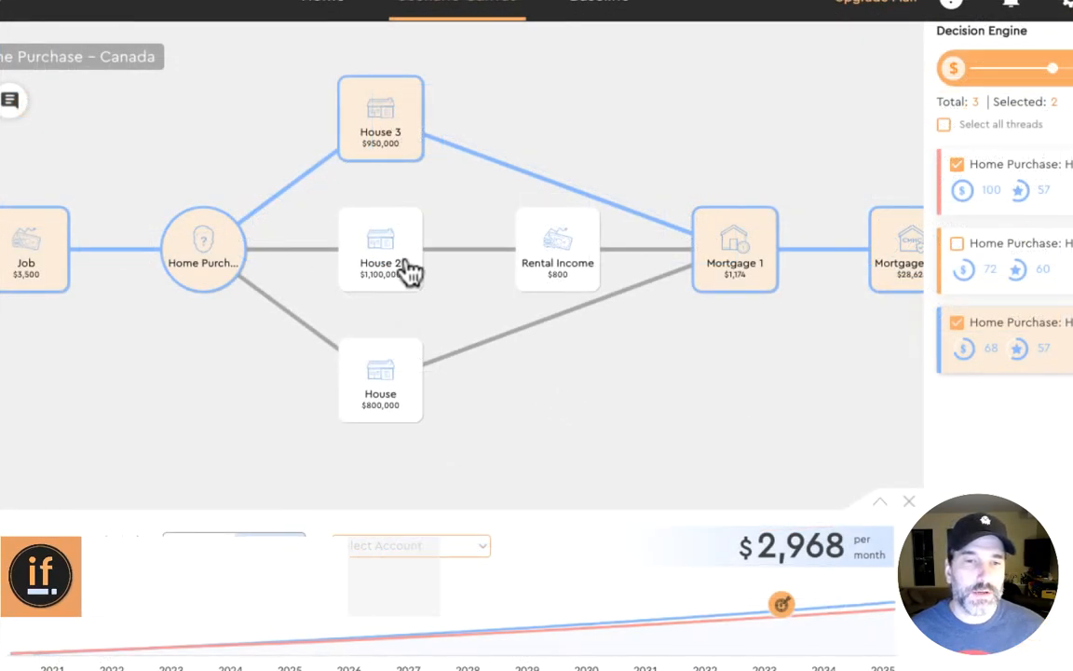
Bring up House 2's event details from the compared threads.
click(380, 250)
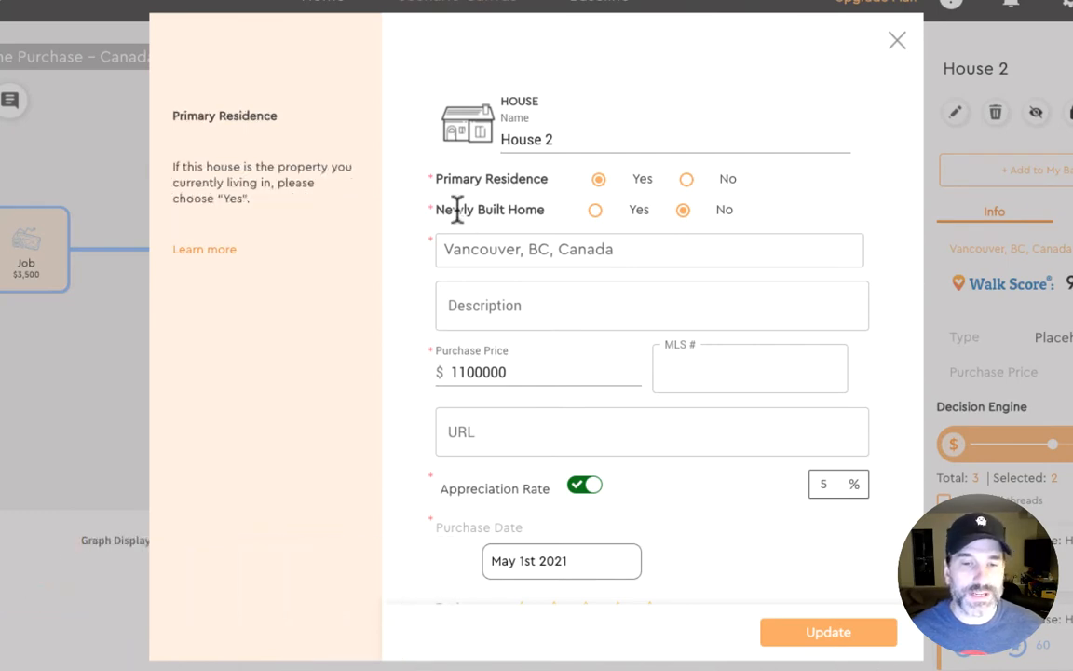
mouse_move(457, 208)
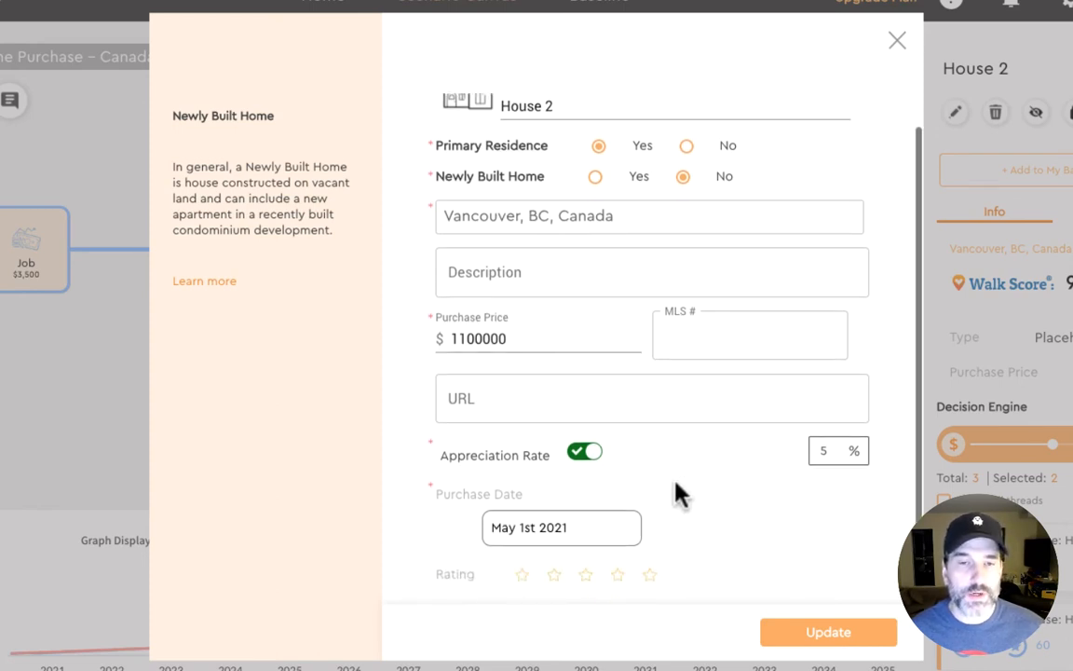
mouse_move(507, 596)
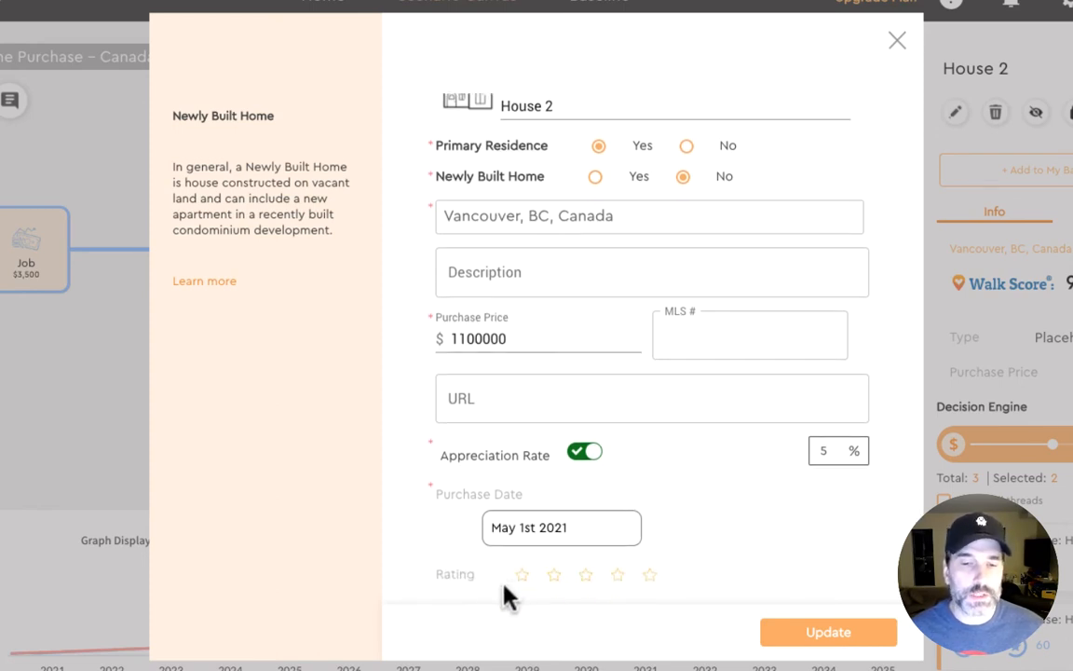
Give House 2 a star rating and adjust it on the Rating stars.
click(553, 574)
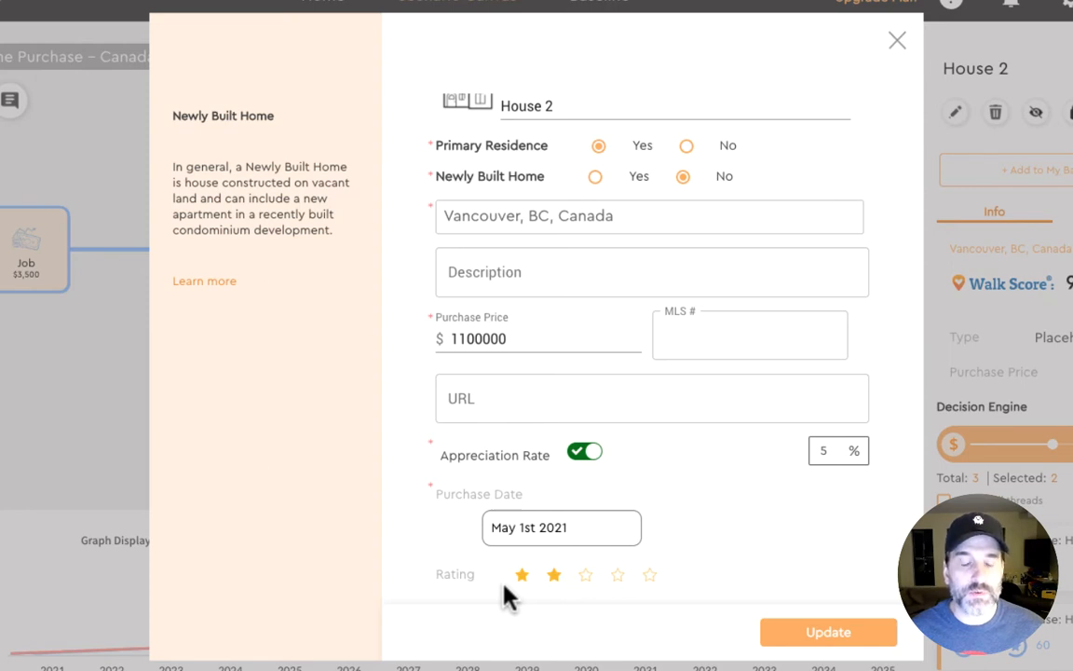
click(618, 574)
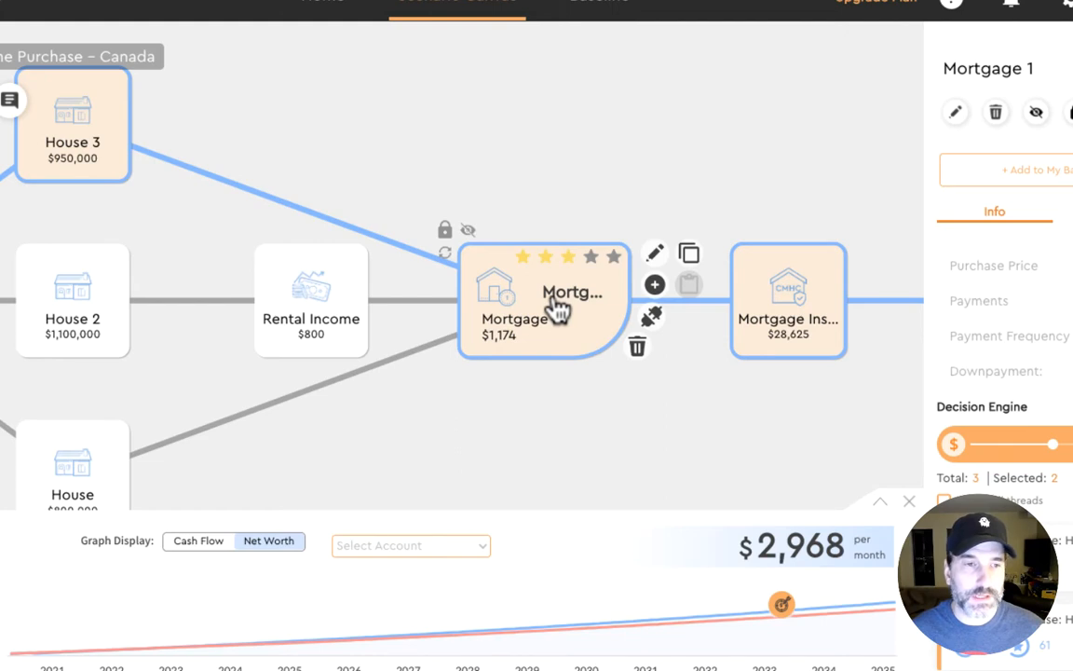
mouse_move(116, 417)
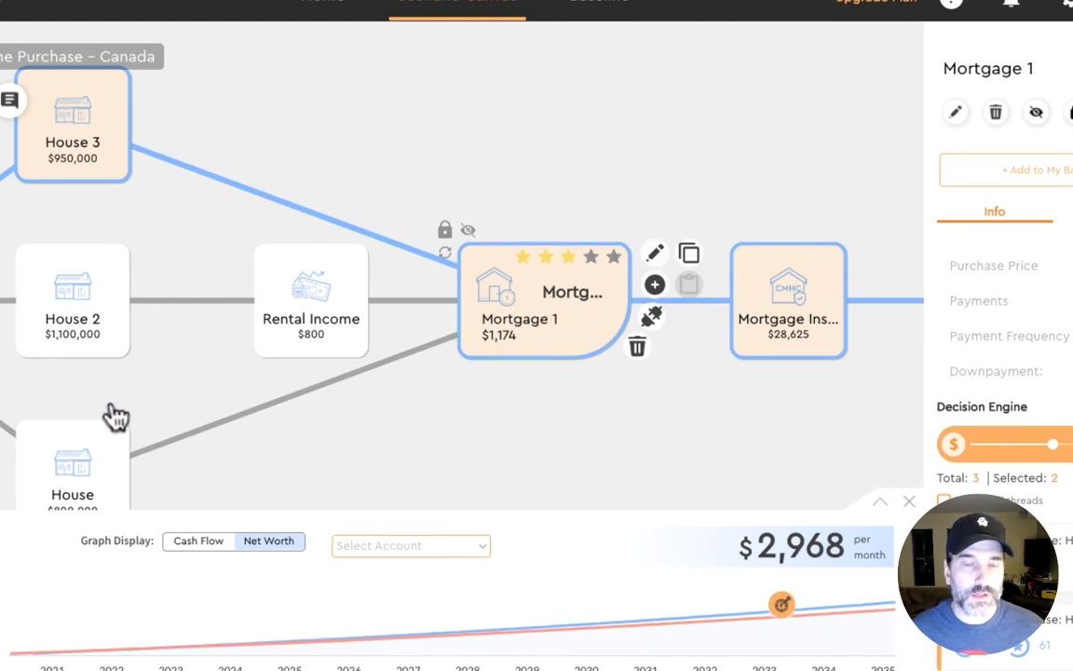
mouse_move(552, 302)
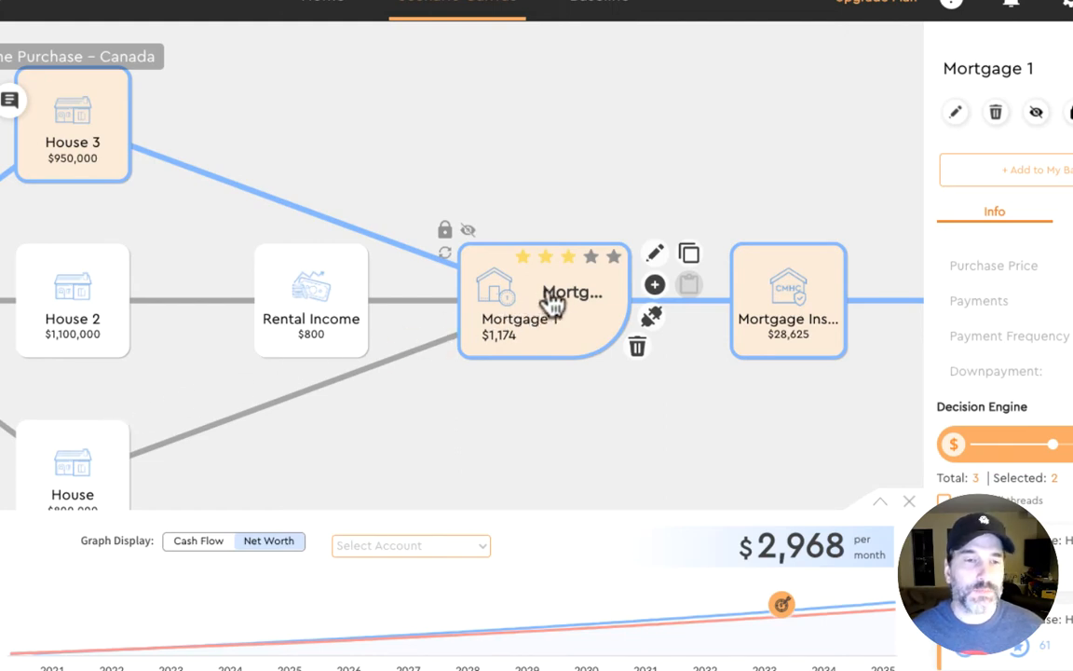
mouse_move(653, 252)
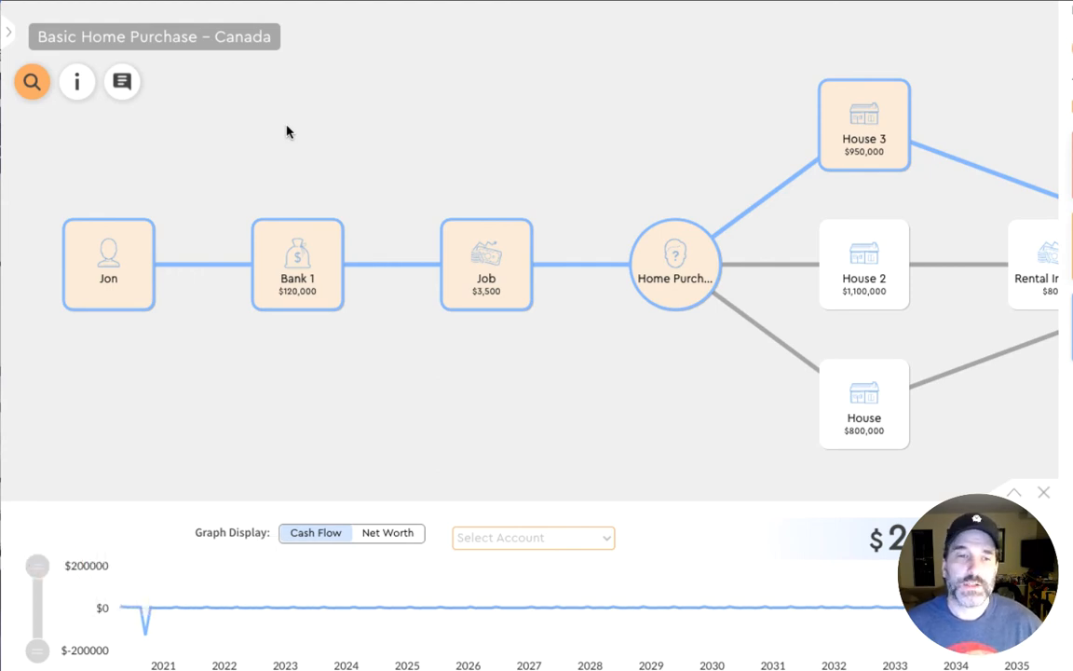
mouse_move(113, 270)
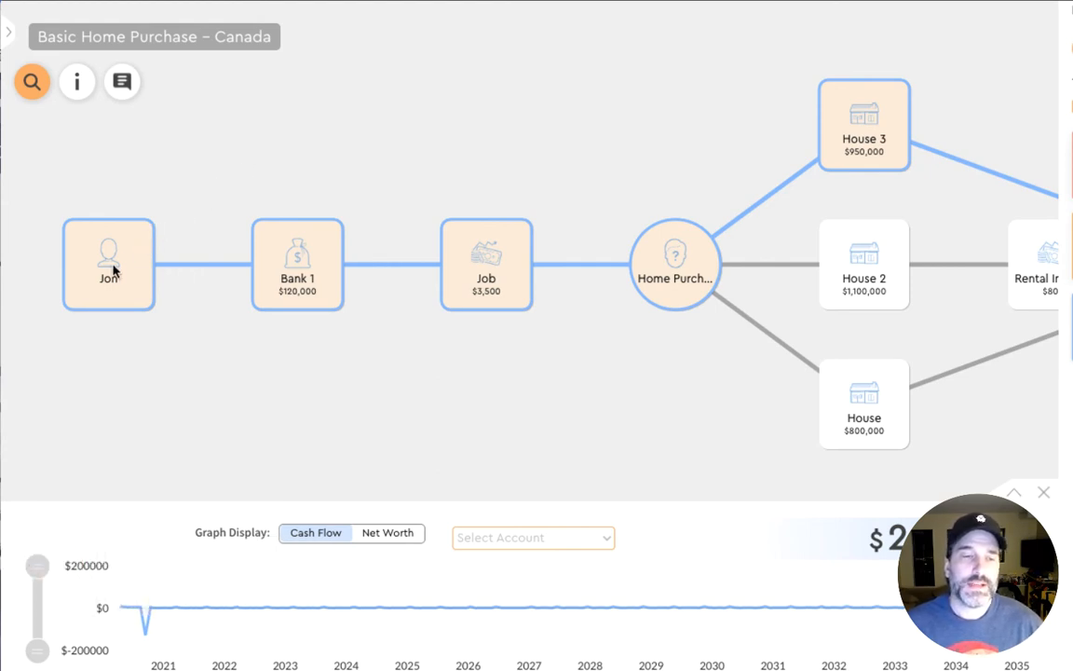
mouse_move(193, 231)
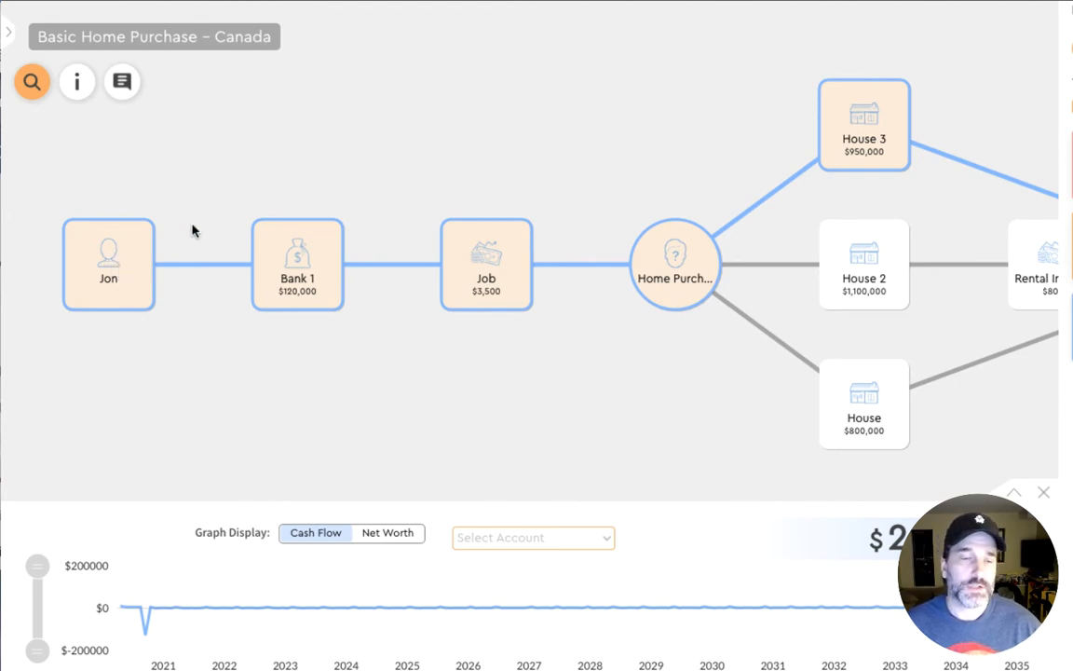
mouse_move(104, 235)
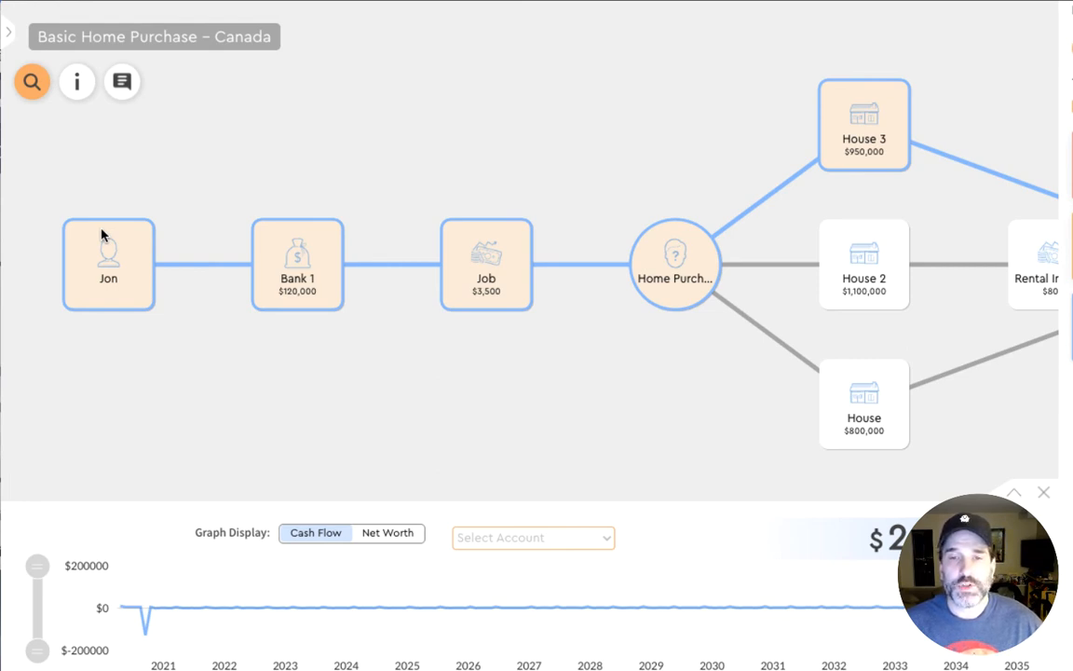
mouse_move(845, 140)
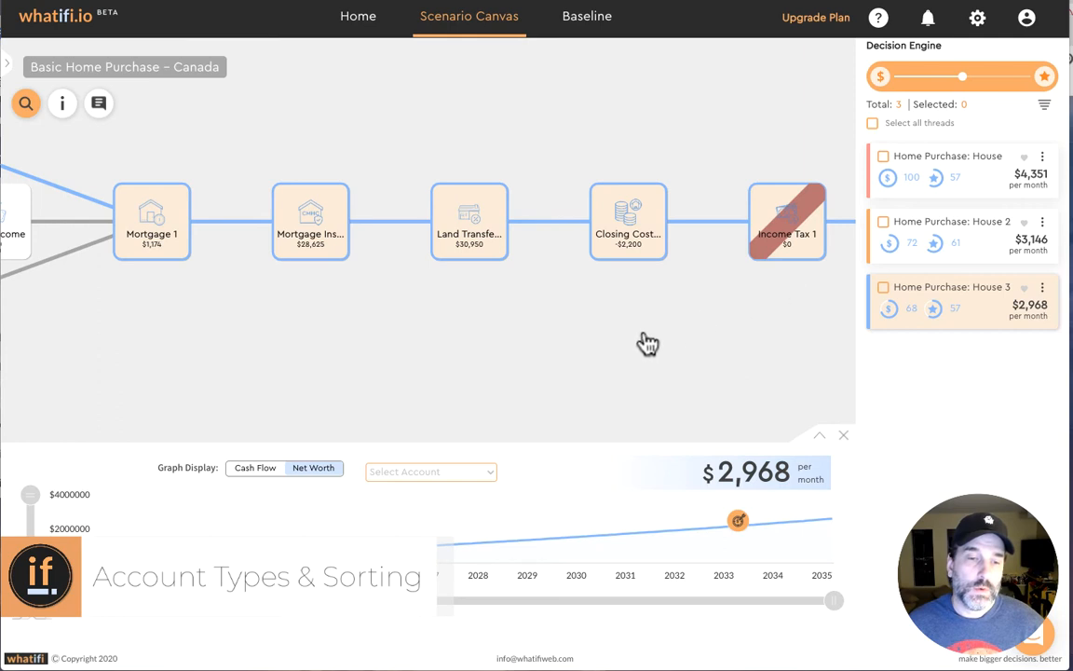
mouse_move(492, 480)
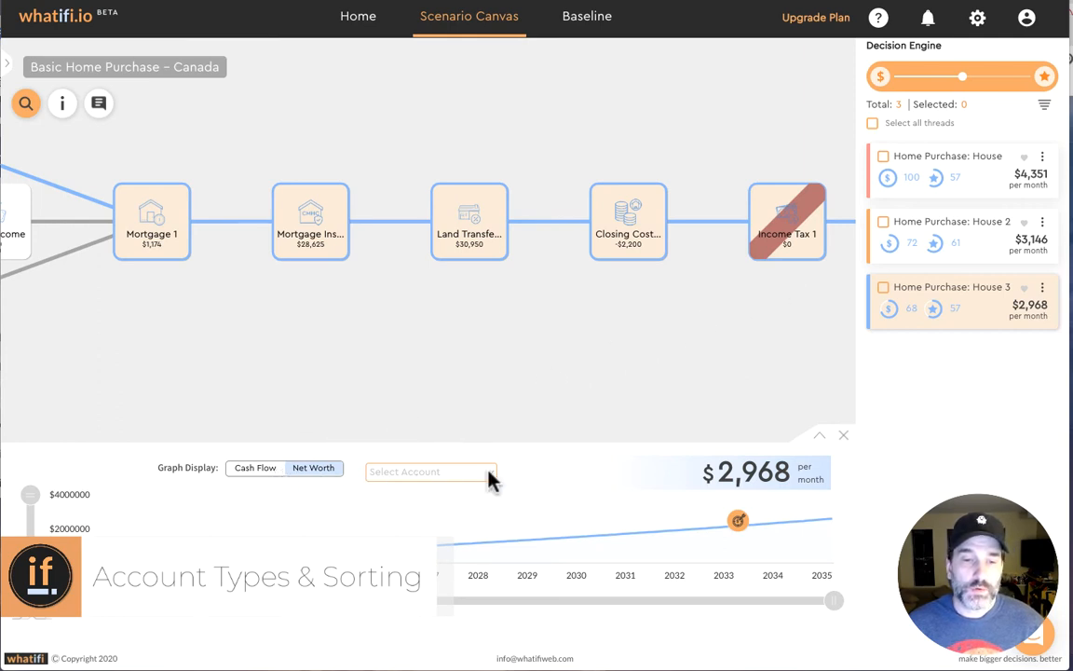
Activate the Home Purchase: House thread and weight the ranking slider fully toward finance.
click(253, 465)
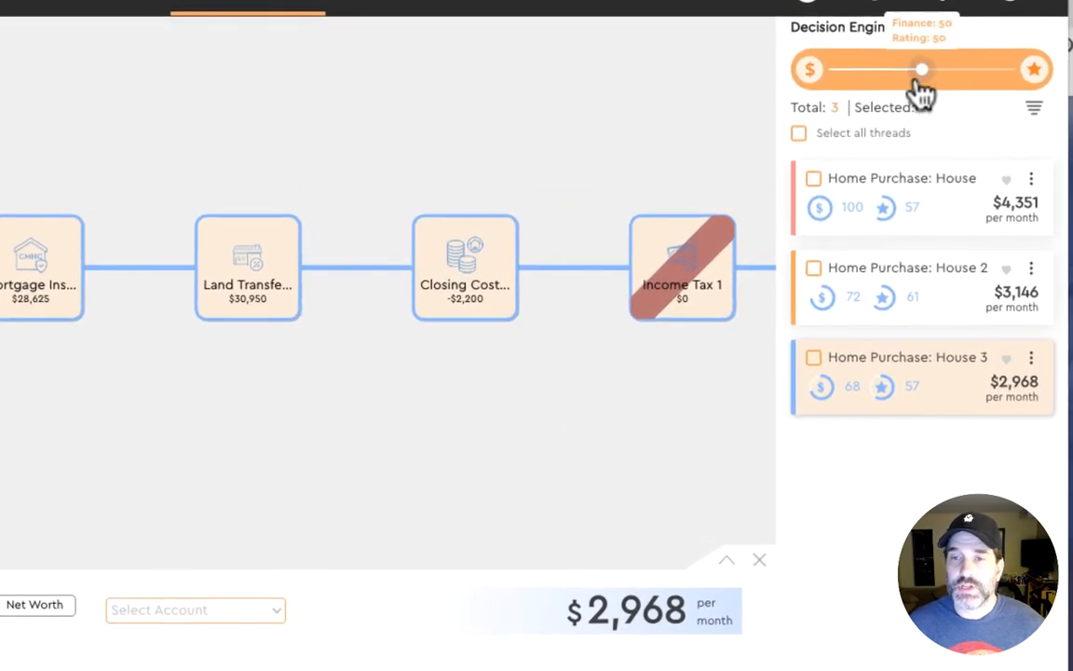
drag(922, 71, 829, 71)
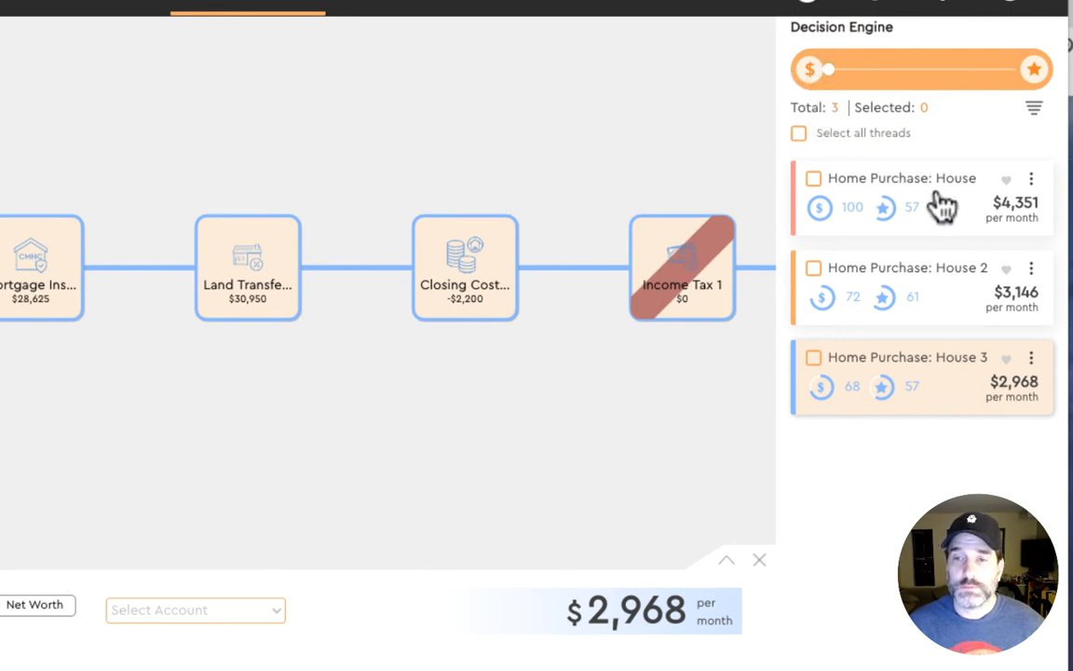
click(922, 197)
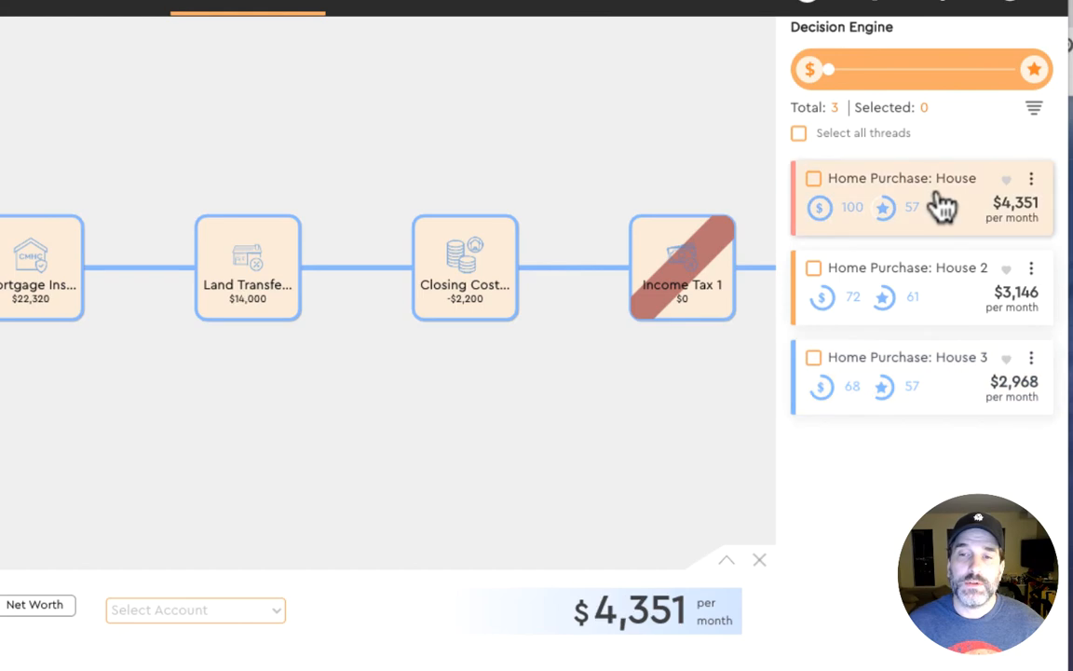
mouse_move(847, 93)
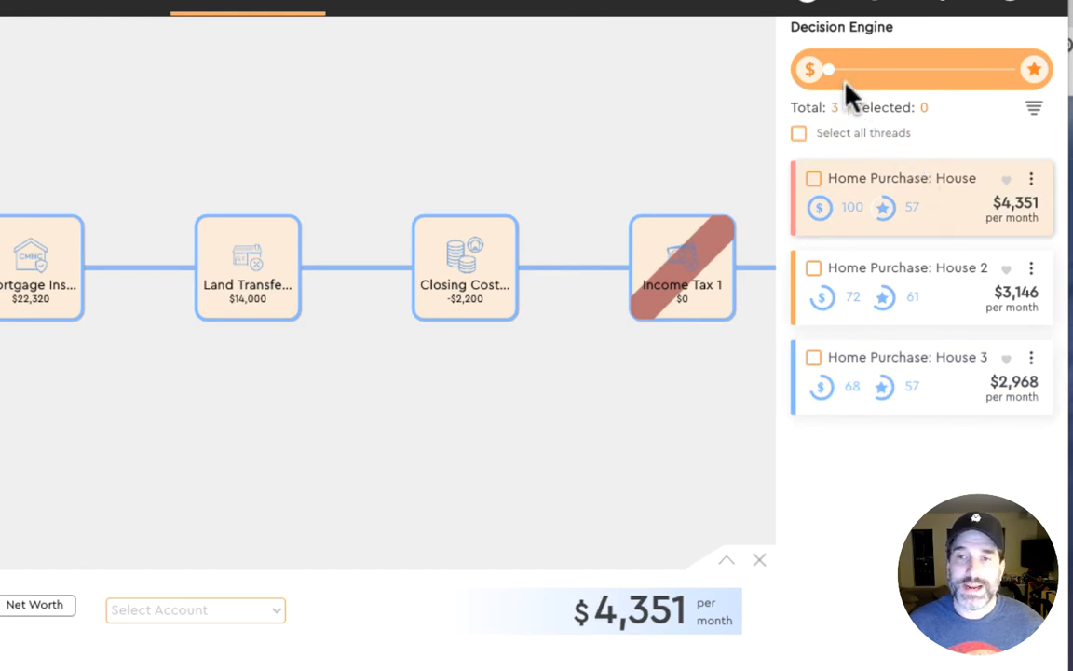
drag(827, 71, 1032, 71)
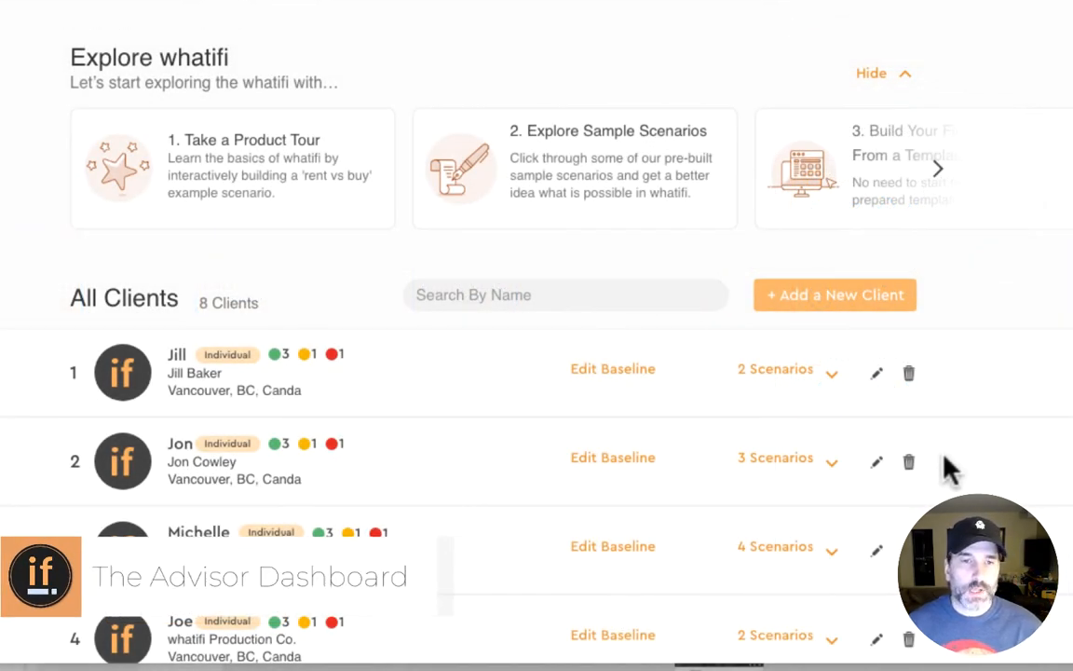
mouse_move(493, 426)
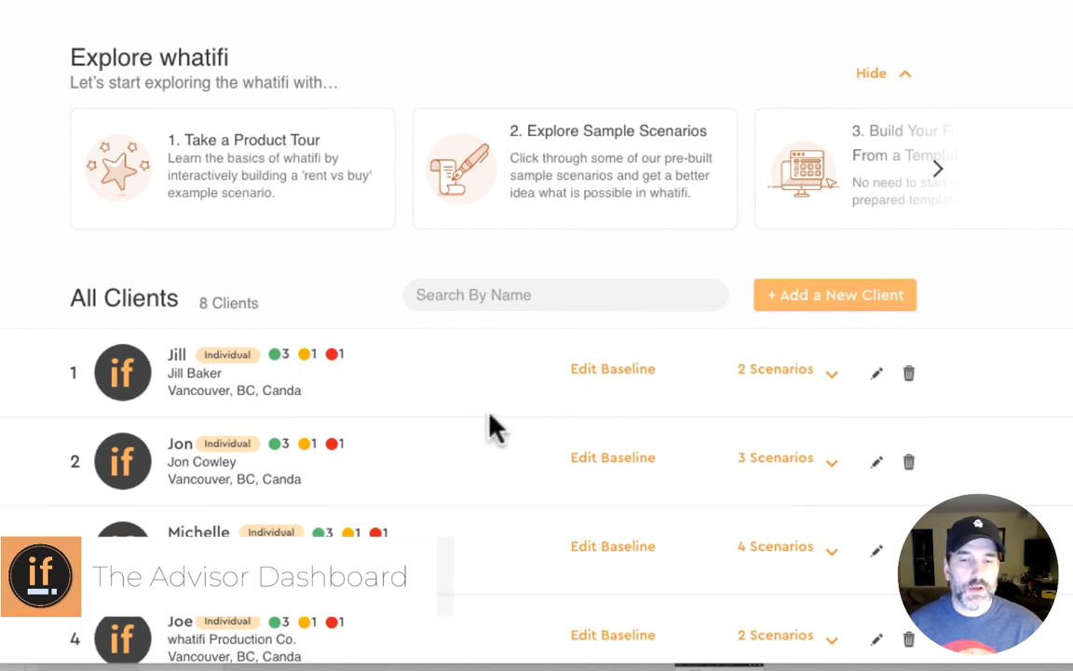
Scroll down the All Clients list to see more client scenario counts.
scroll(down, 3)
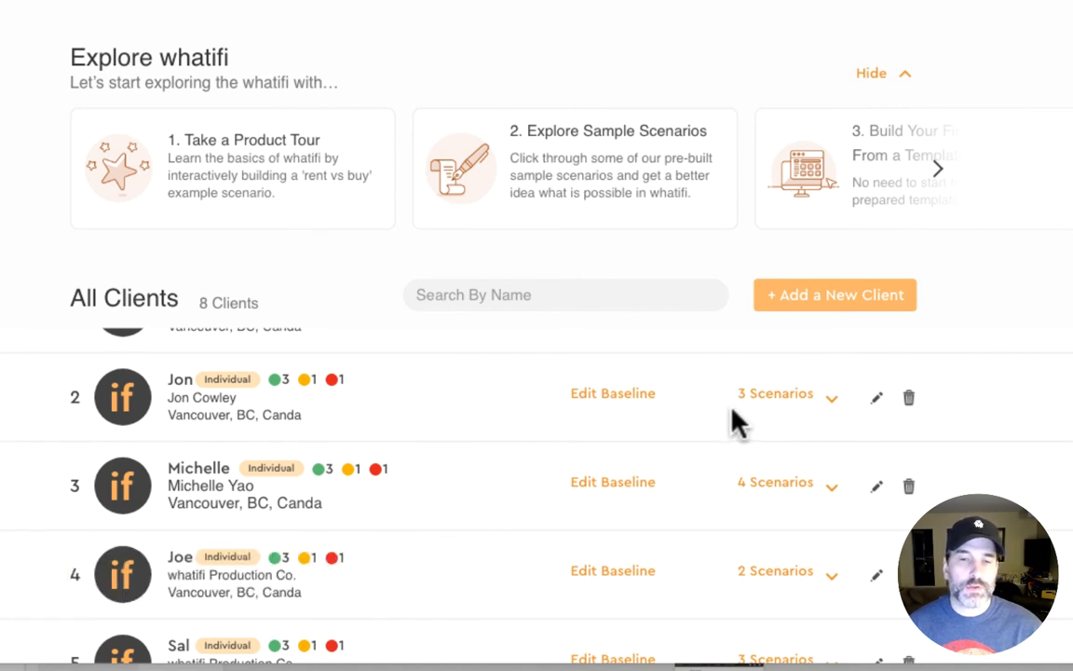
mouse_move(624, 425)
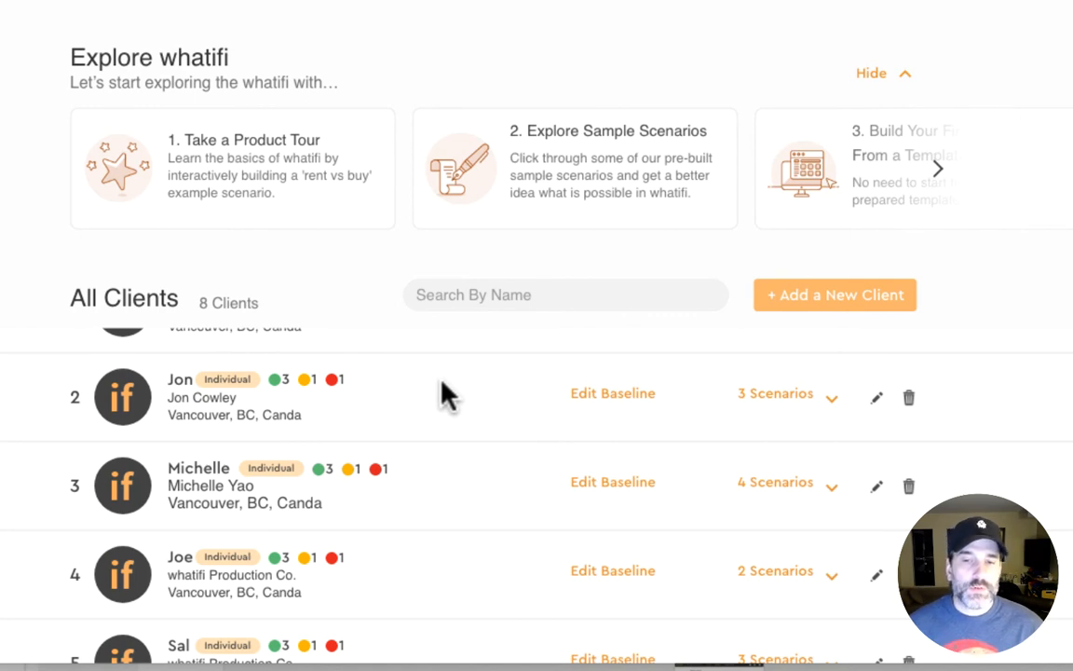
mouse_move(283, 395)
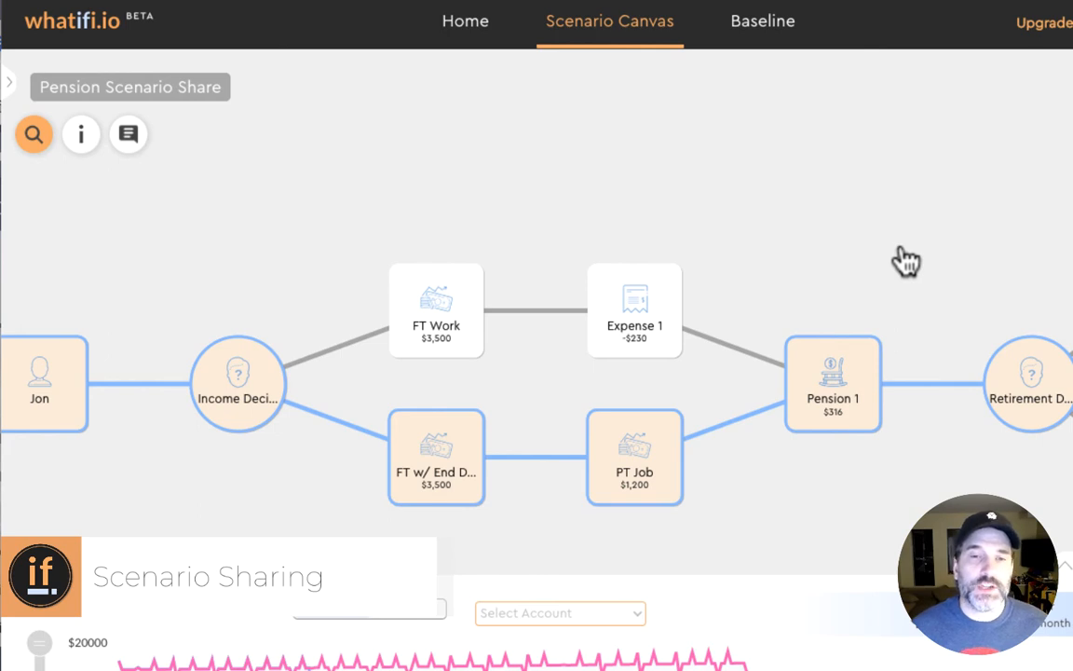
mouse_move(890, 223)
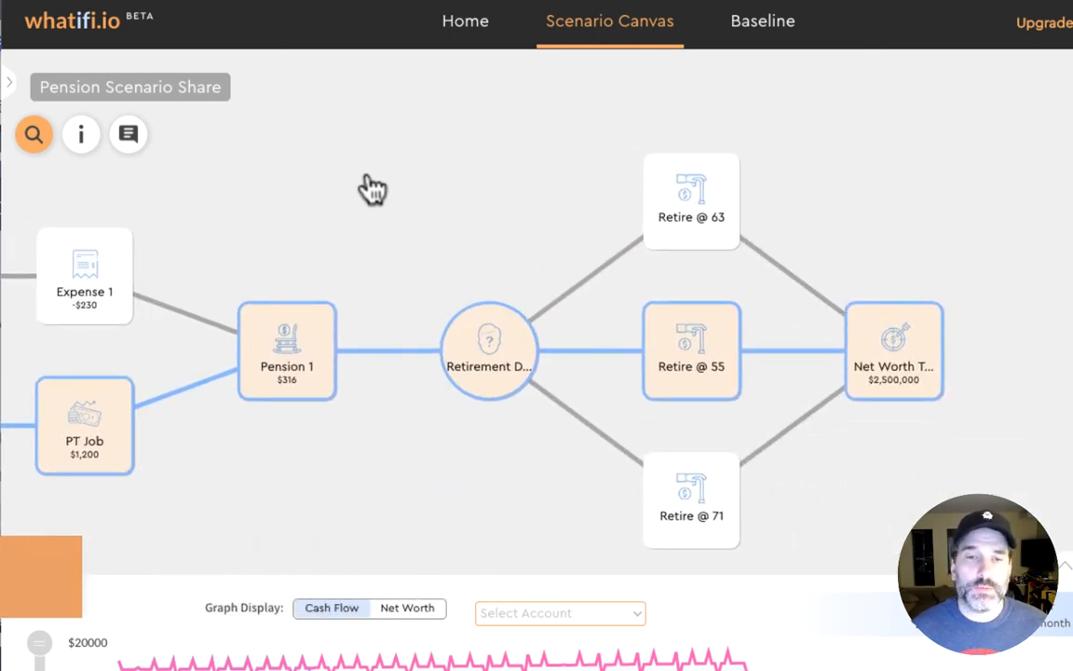
mouse_move(352, 184)
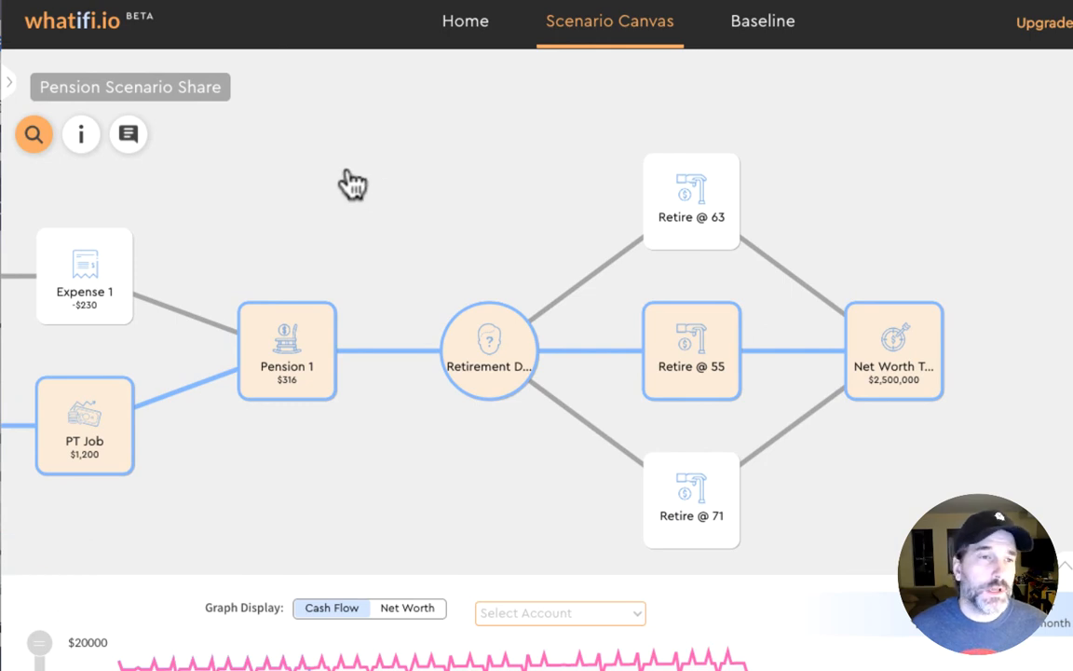
mouse_move(15, 93)
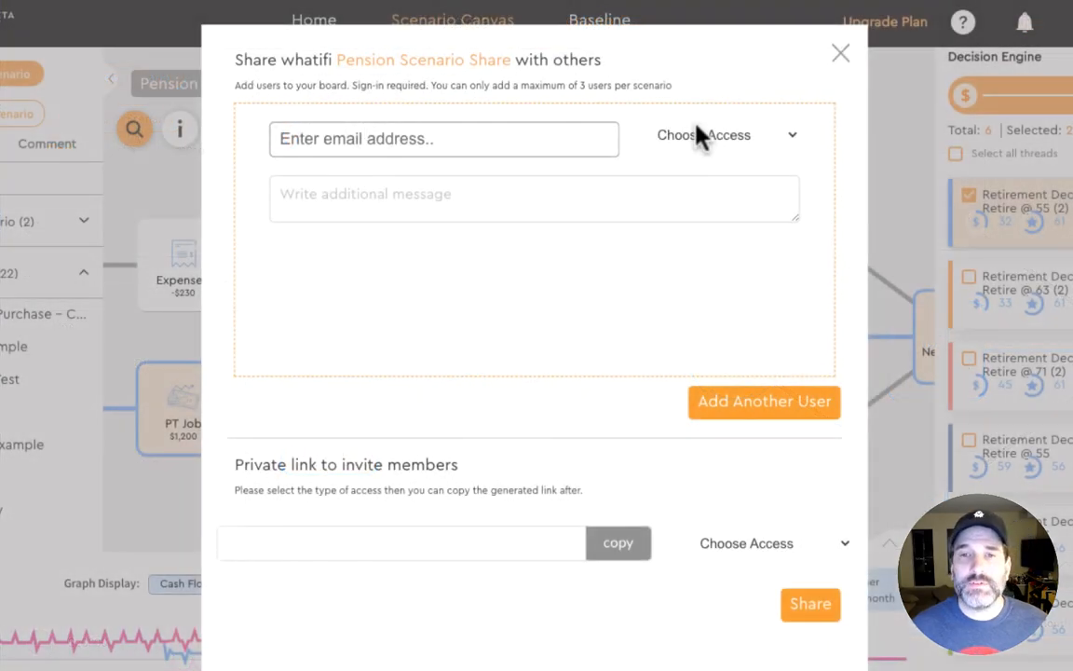
mouse_move(839, 54)
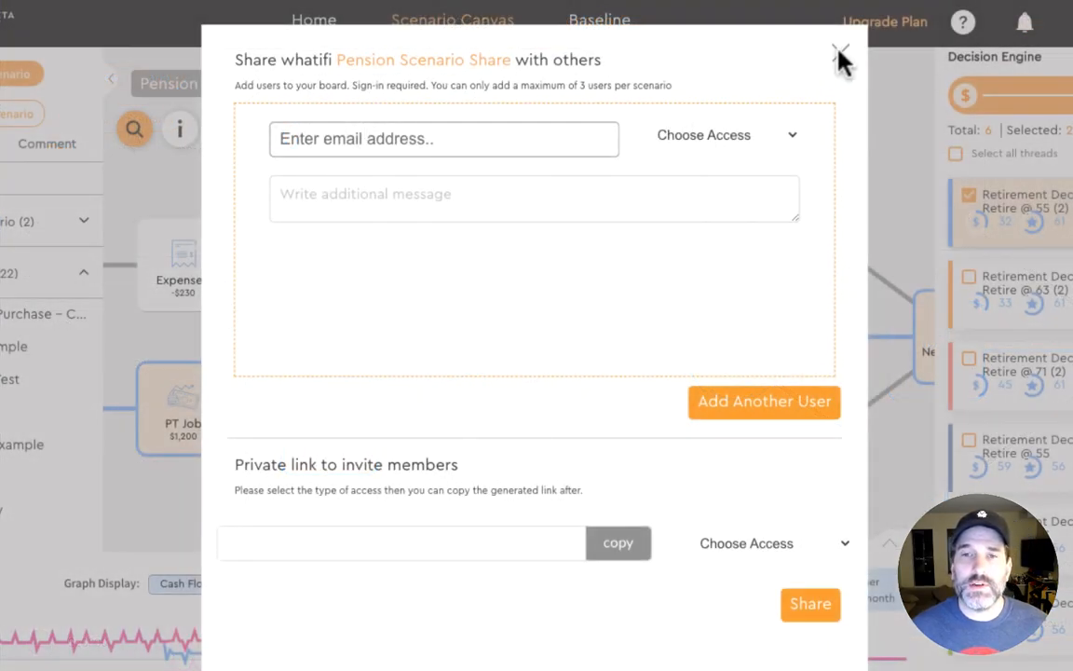
Dismiss the Share whatifi dialog for Pension Scenario Share without inviting anyone.
click(838, 52)
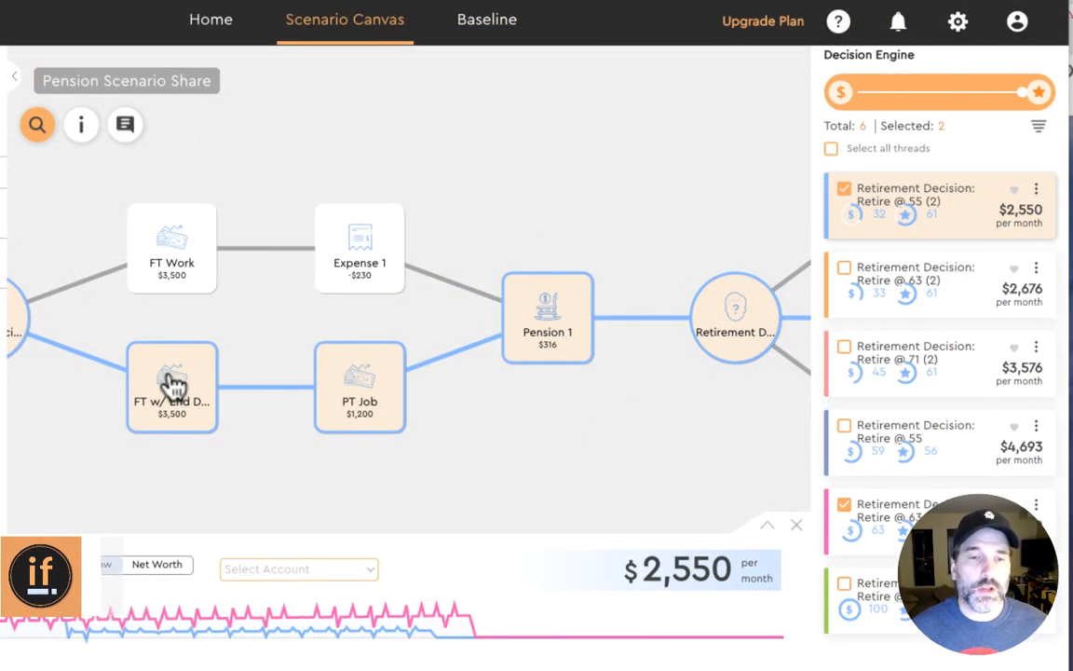
Select the FT w/ End Date node to show its $3,500 bi-weekly income details.
click(172, 385)
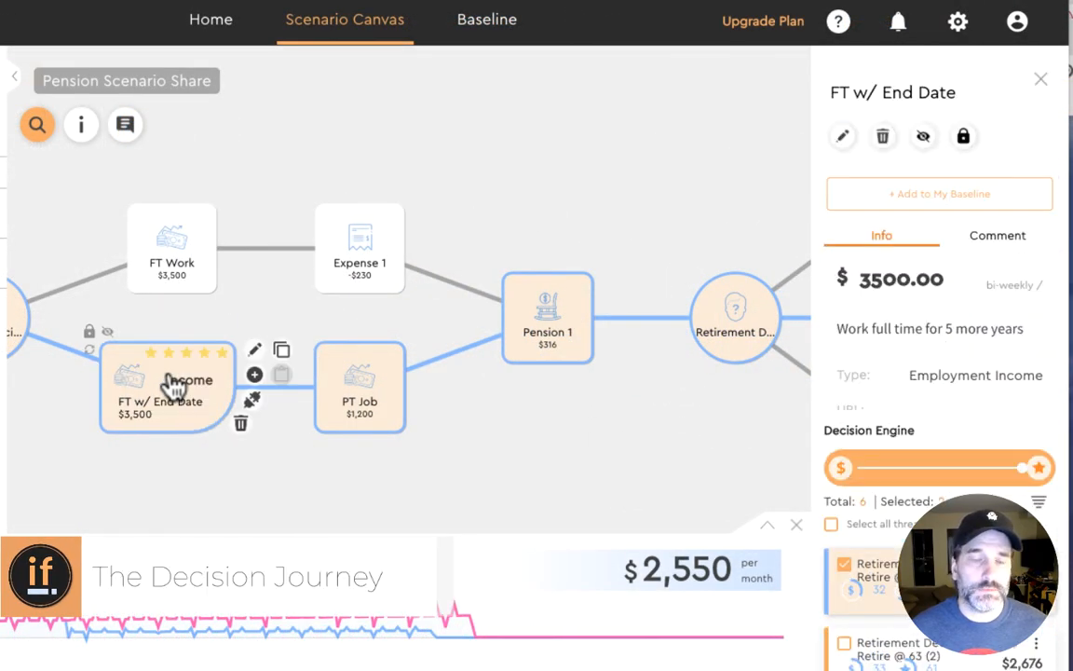